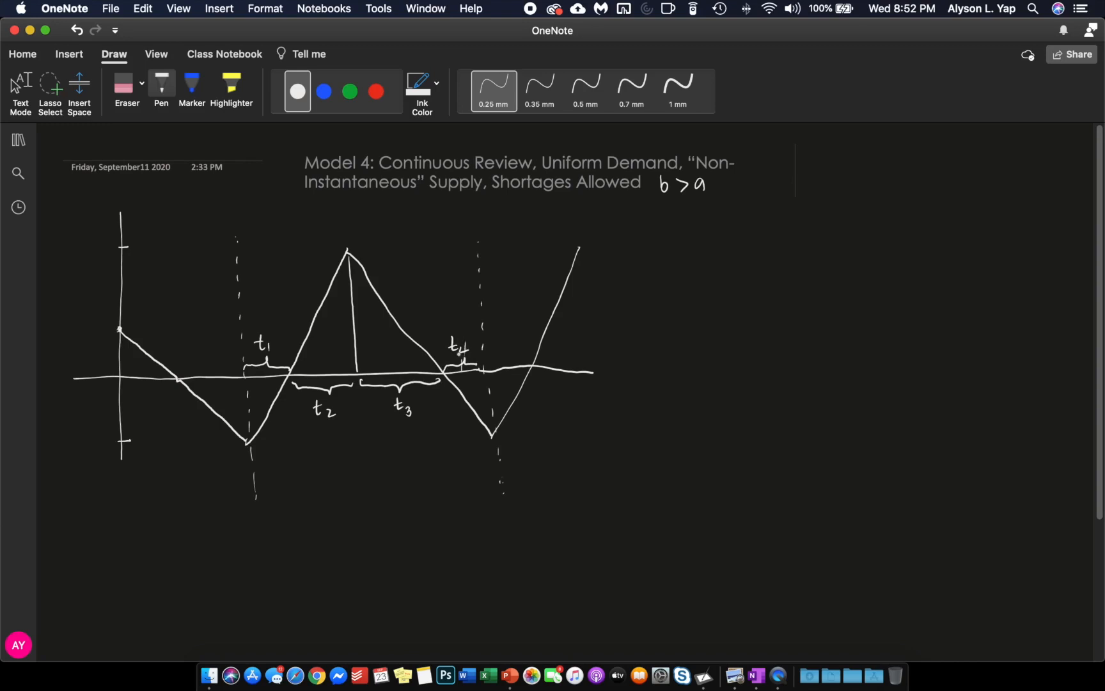
type("S = remaining pending supply")
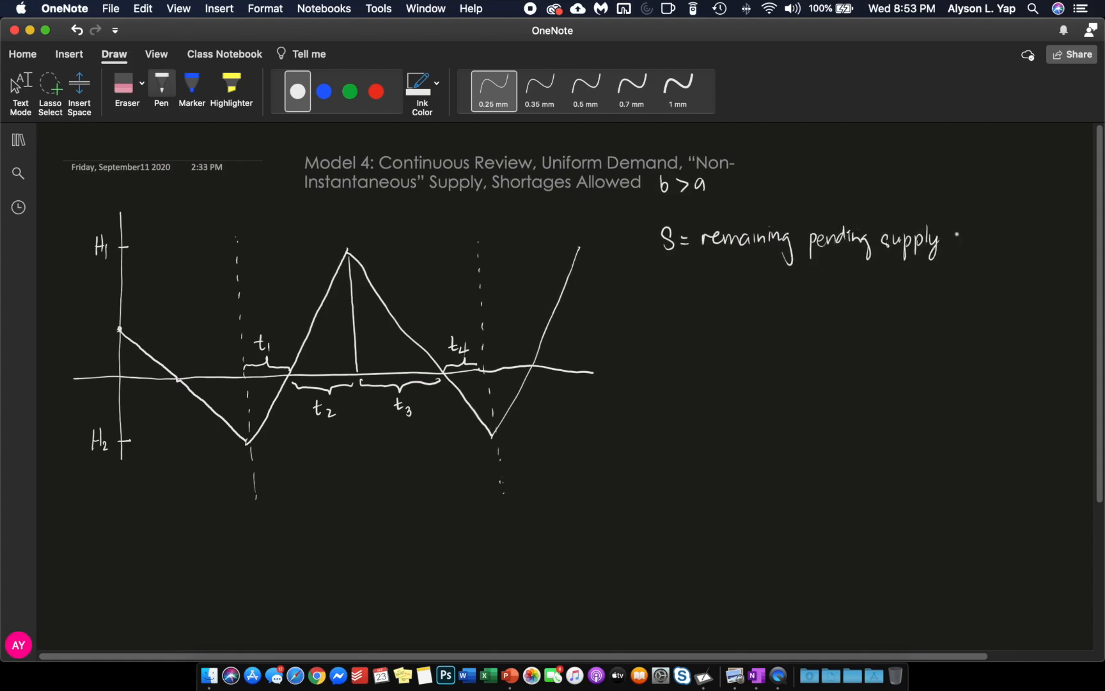